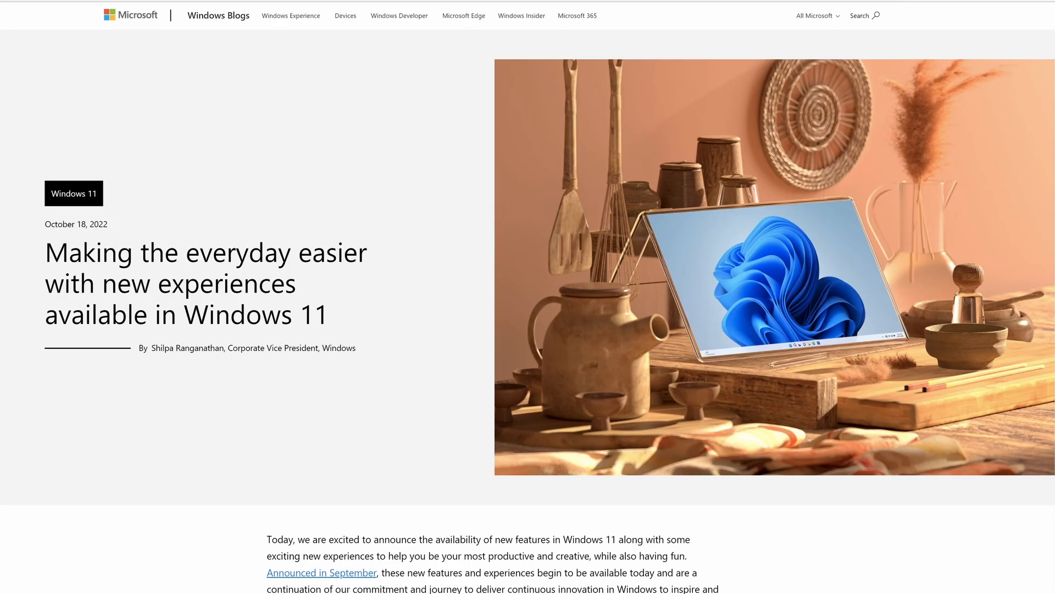
# Scroll the new Windows 11 experiences post to its footer, then back to Tabbed File Explorer
pyautogui.scroll(-3)
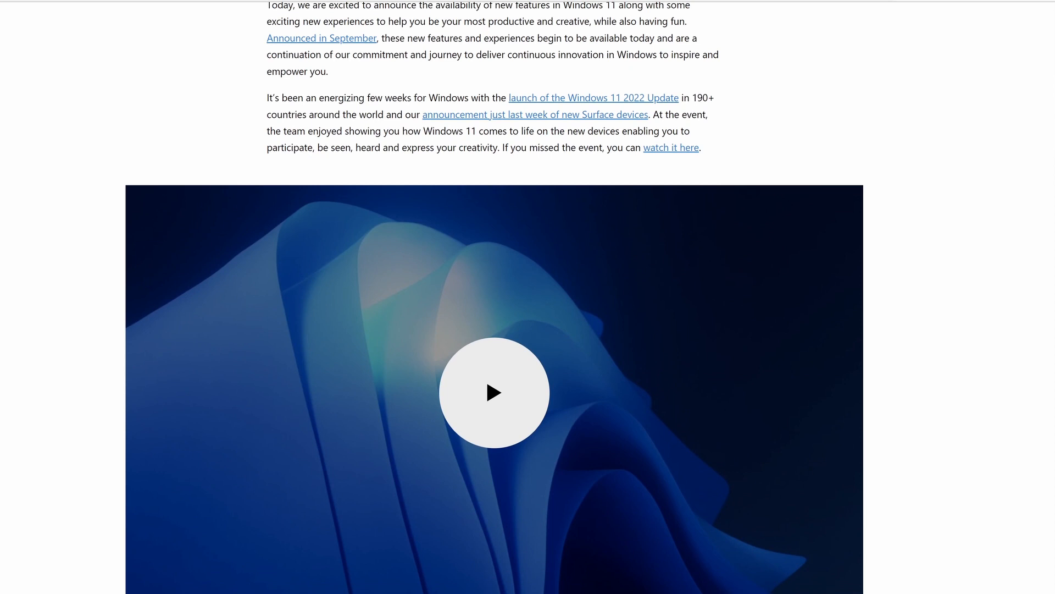
pyautogui.scroll(-3)
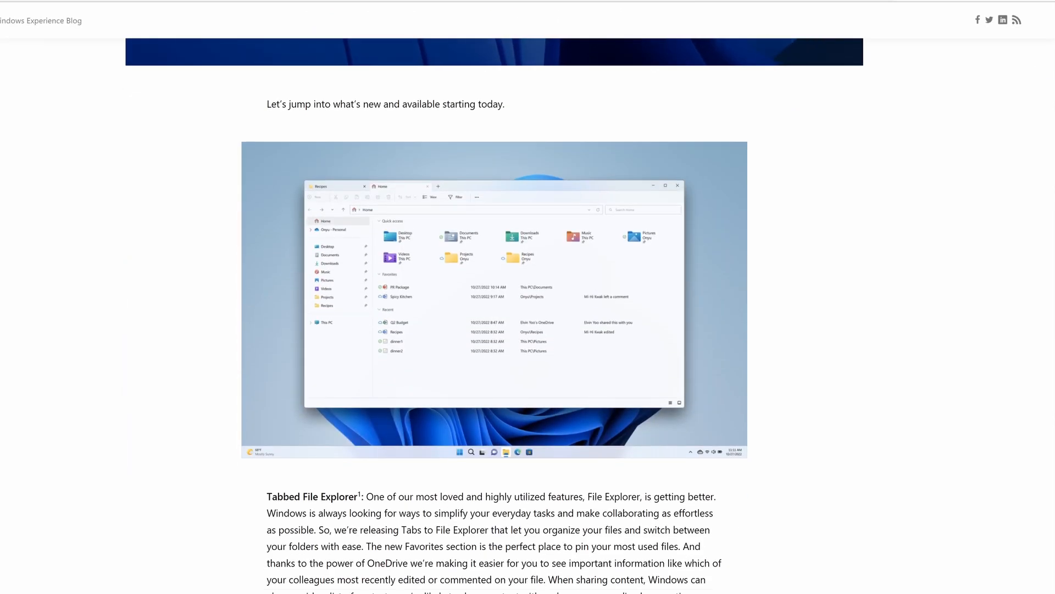
pyautogui.scroll(-3)
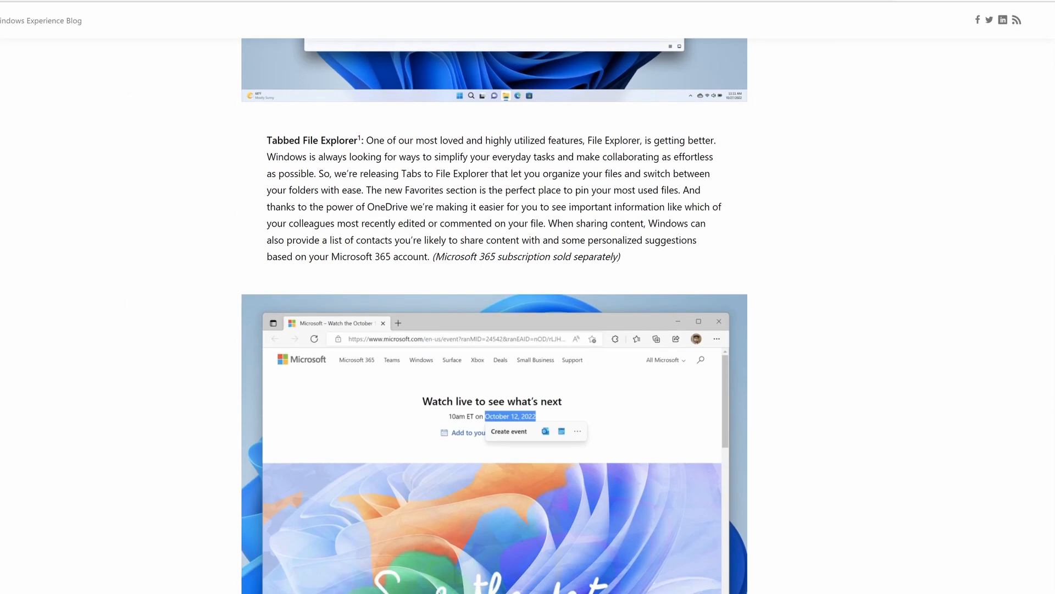
pyautogui.scroll(-3)
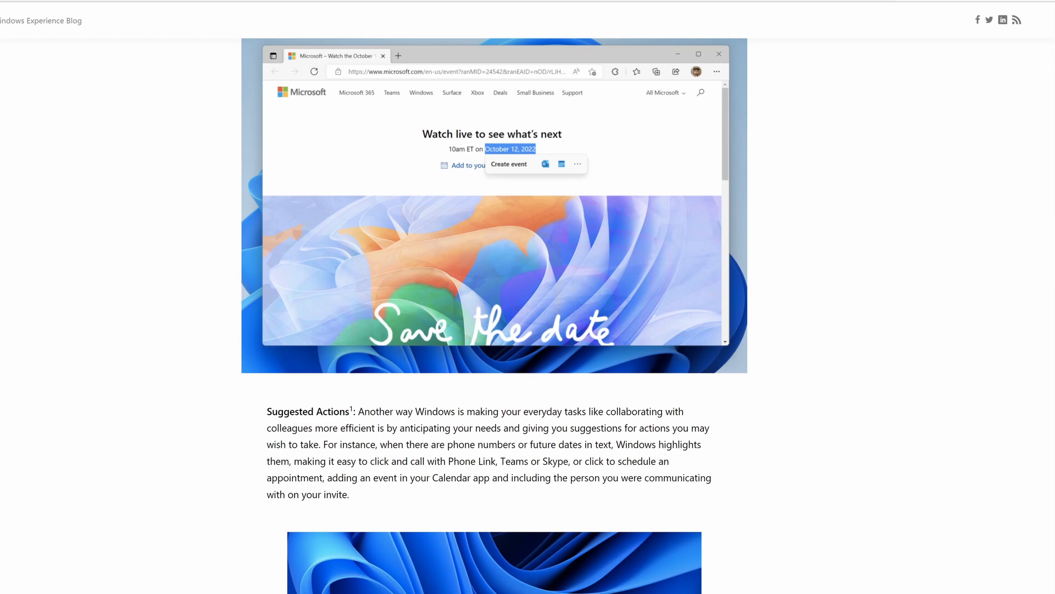
pyautogui.scroll(-3)
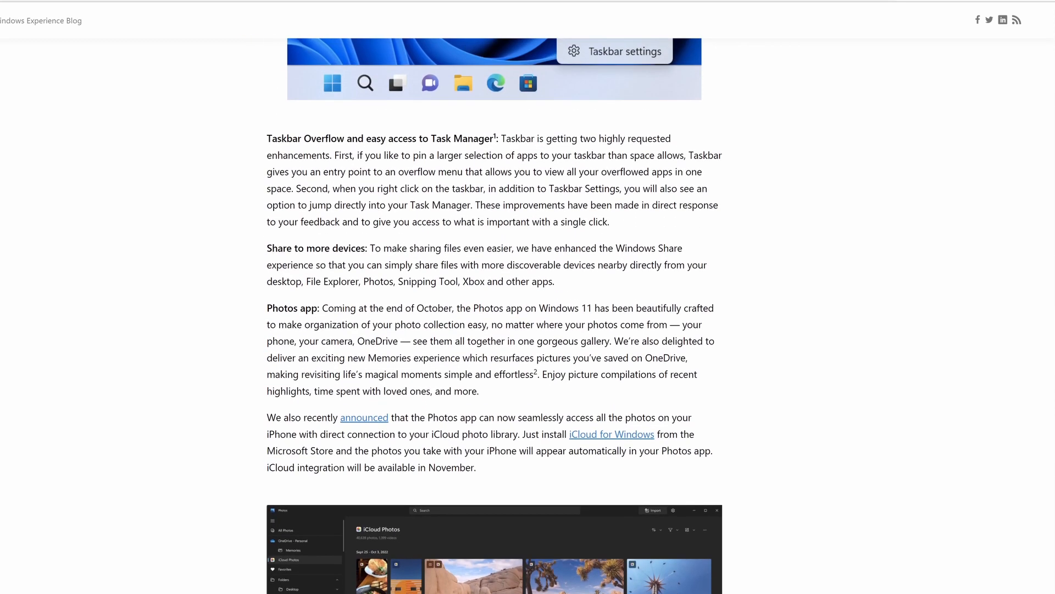
pyautogui.scroll(-3)
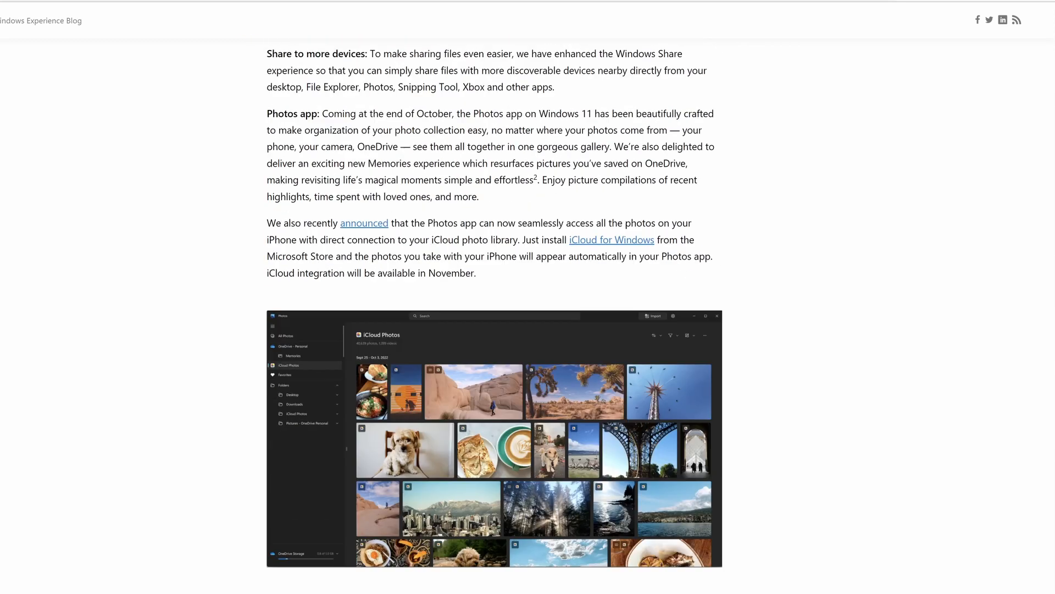
pyautogui.scroll(-3)
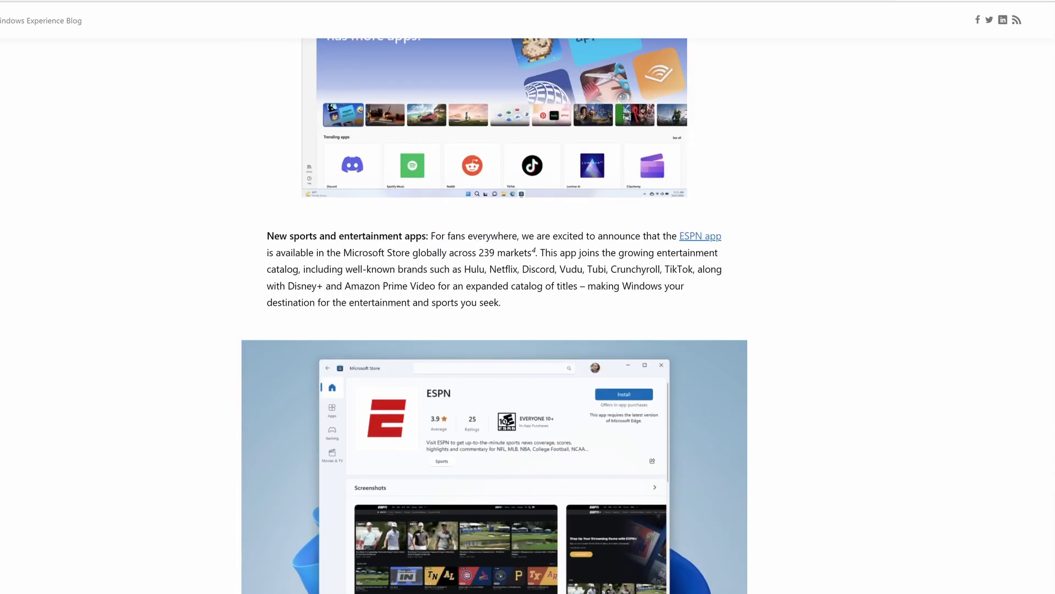
pyautogui.scroll(-3)
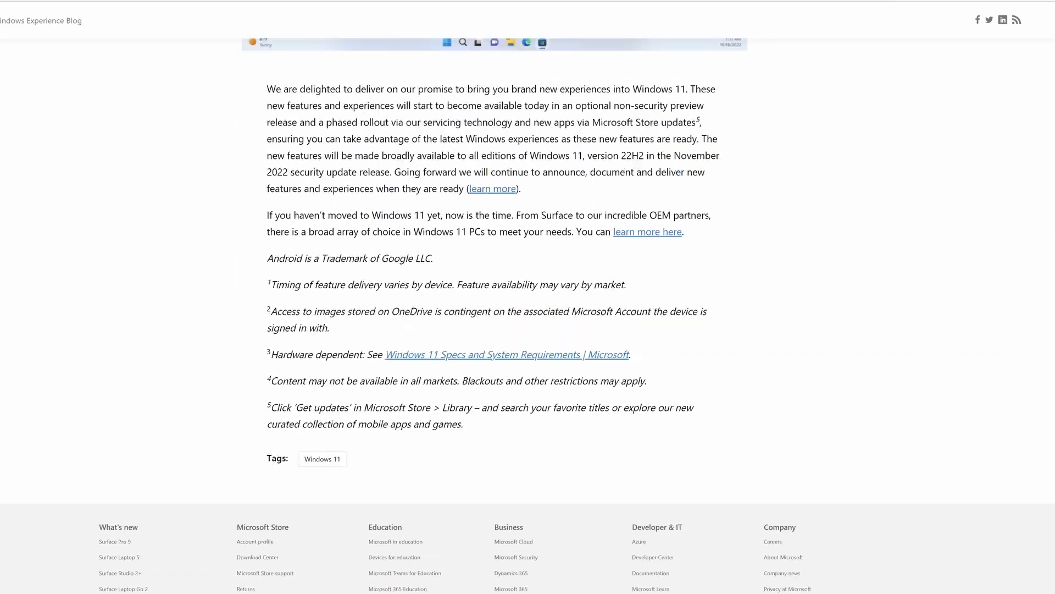
pyautogui.scroll(3)
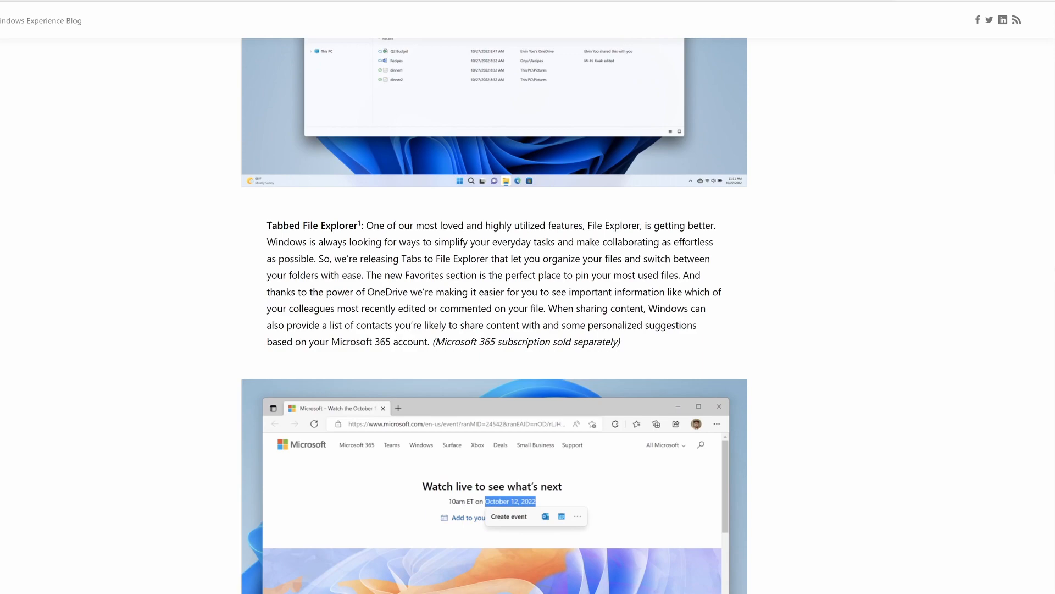
pyautogui.scroll(3)
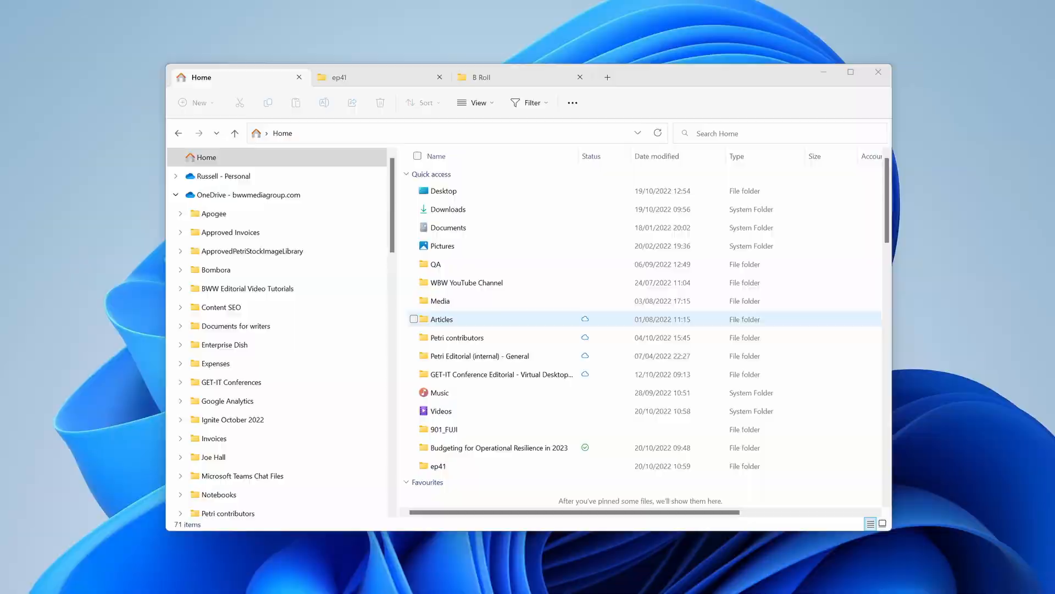
# Switch to the B Roll tab to show the empty B Roll folder
pyautogui.click(518, 75)
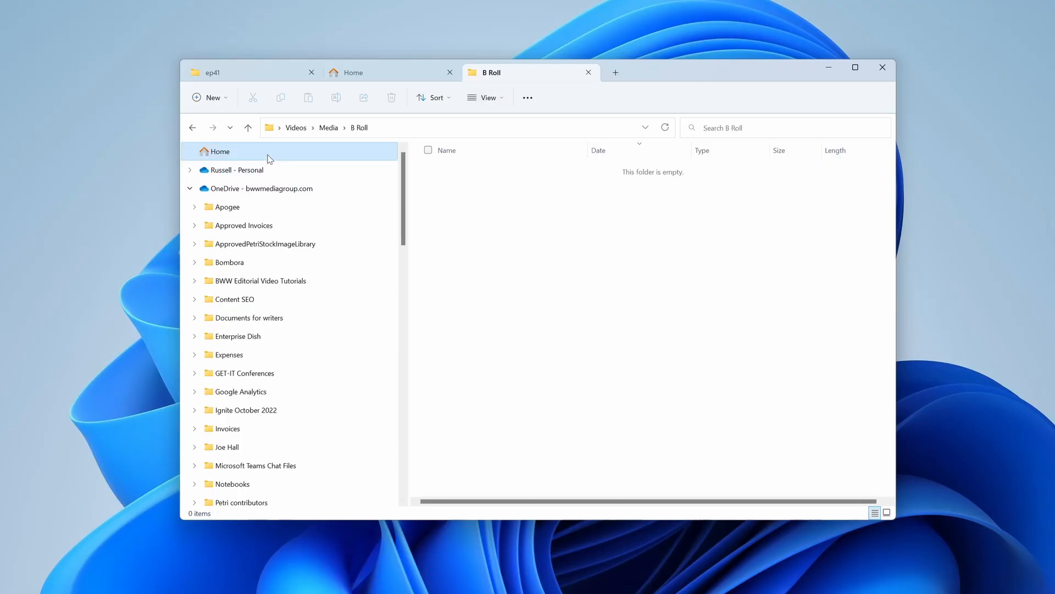
# Go to Home and open the Media Quick access folder in a new tab
pyautogui.click(218, 151)
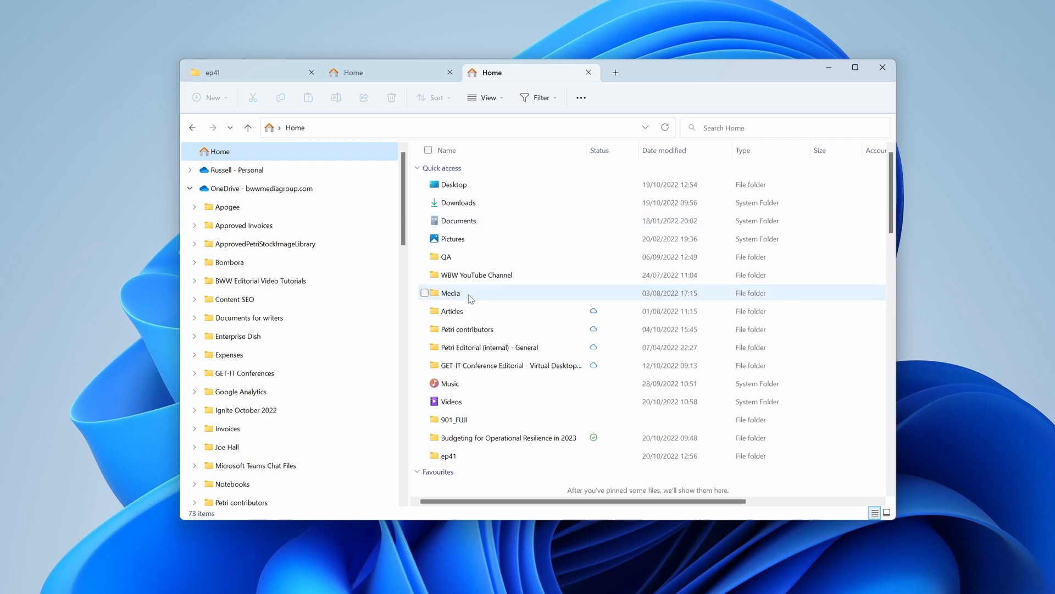
pyautogui.rightClick(471, 299)
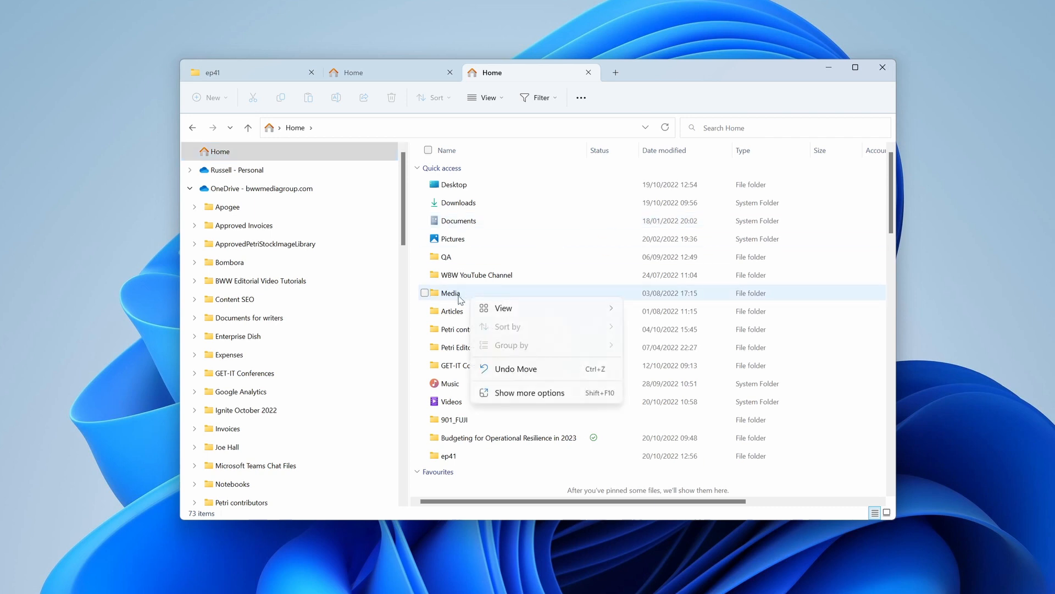
pyautogui.rightClick(450, 292)
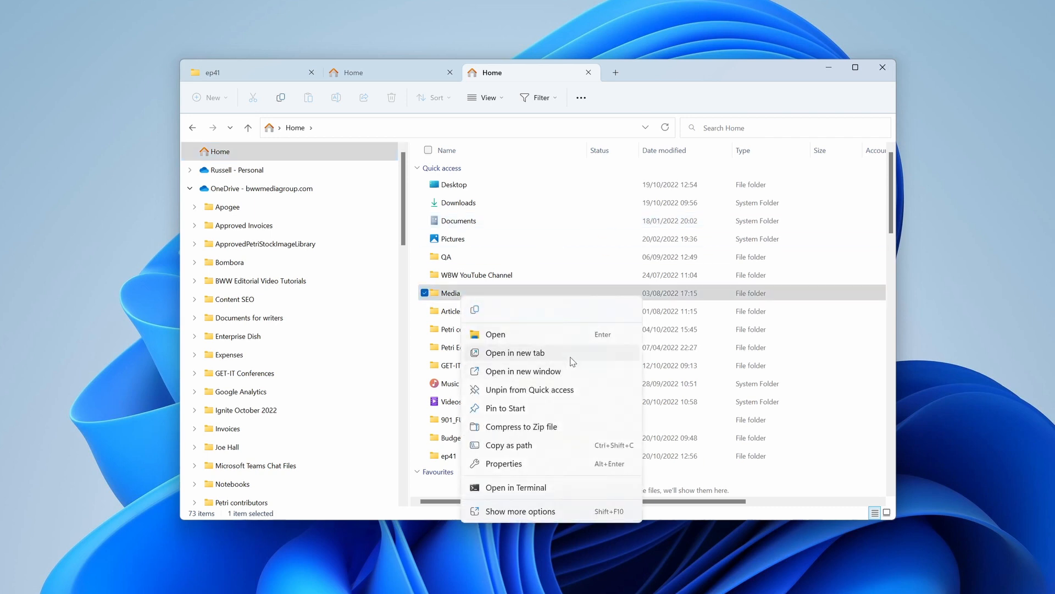
pyautogui.click(515, 352)
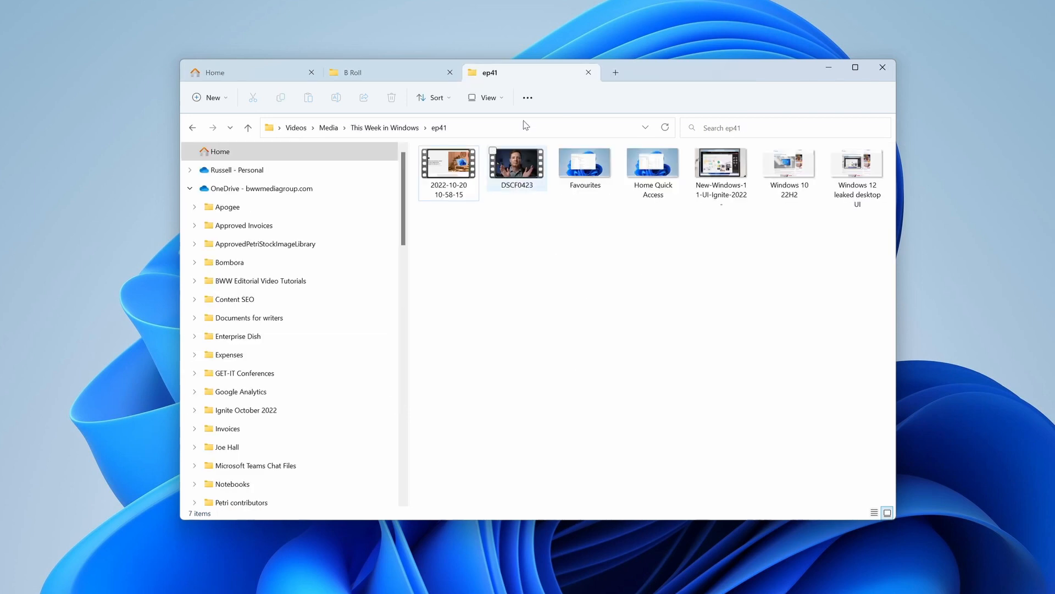
pyautogui.moveTo(530, 72)
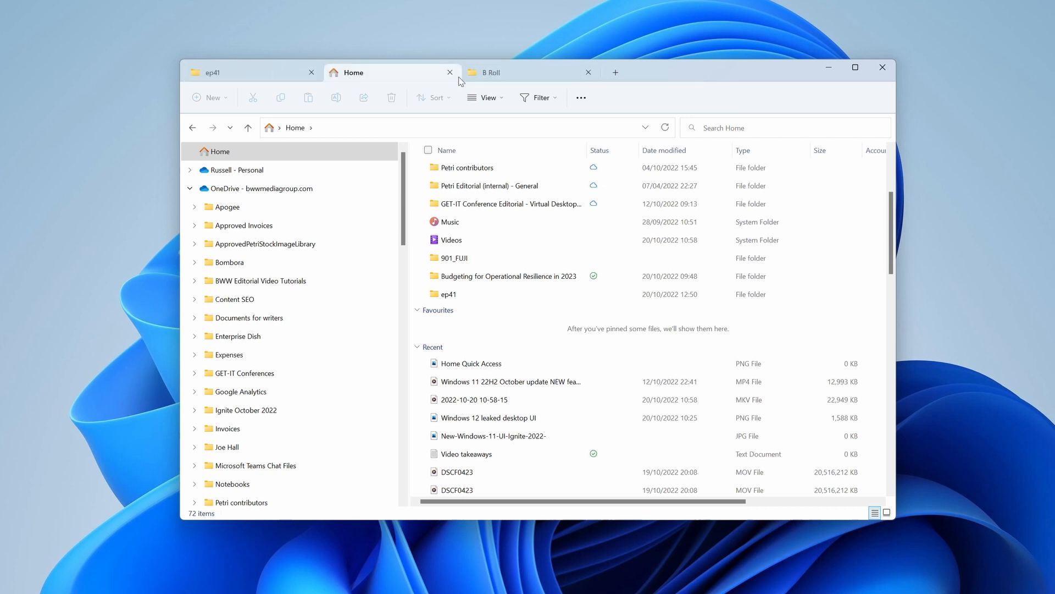
# Detach the B Roll tab and bring up closing options for the extra ep41 tab
pyautogui.click(501, 72)
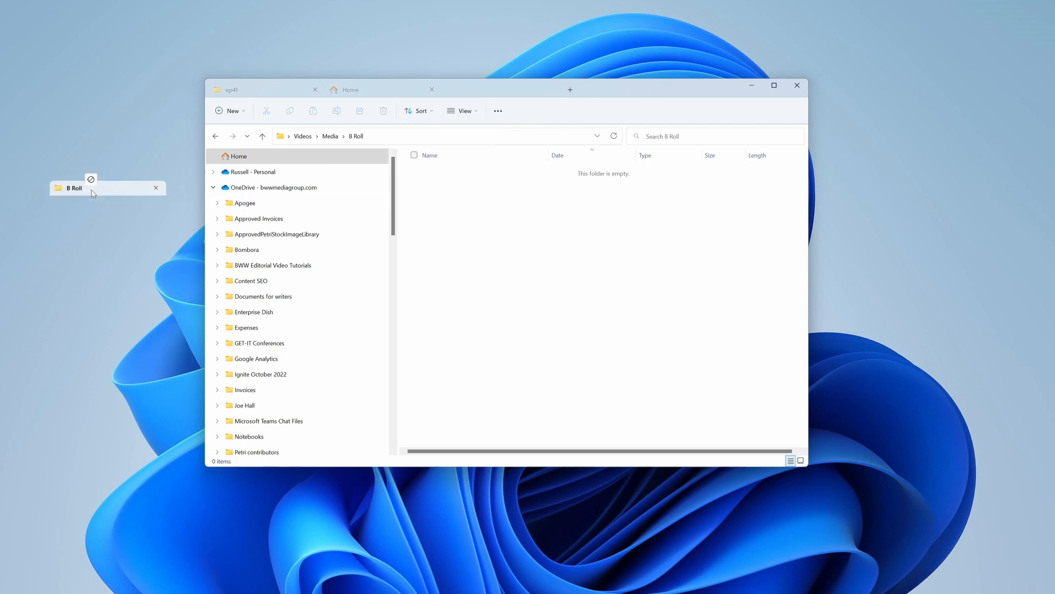
pyautogui.rightClick(630, 72)
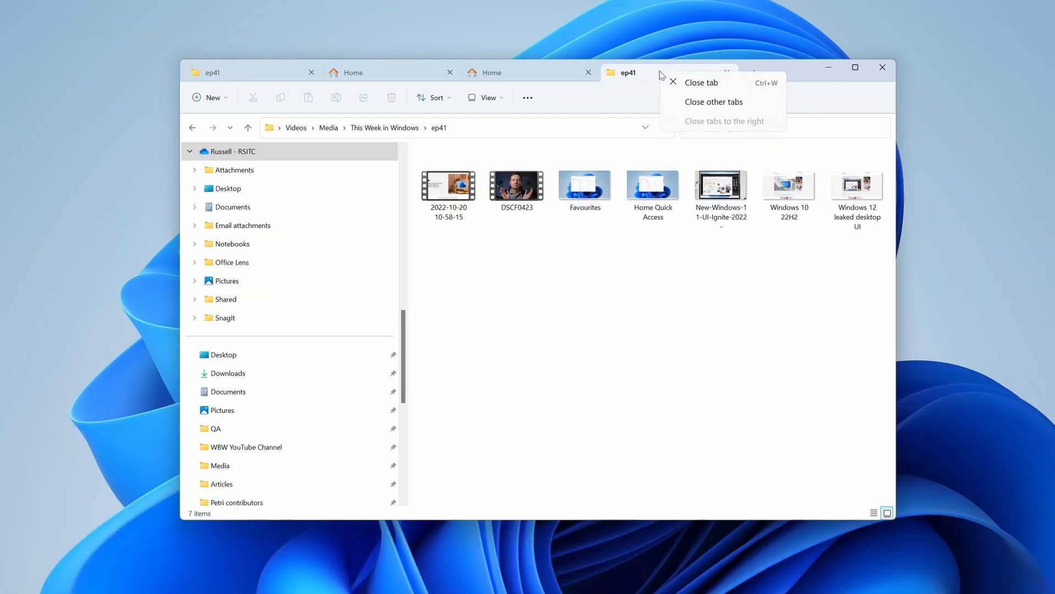
pyautogui.moveTo(707, 105)
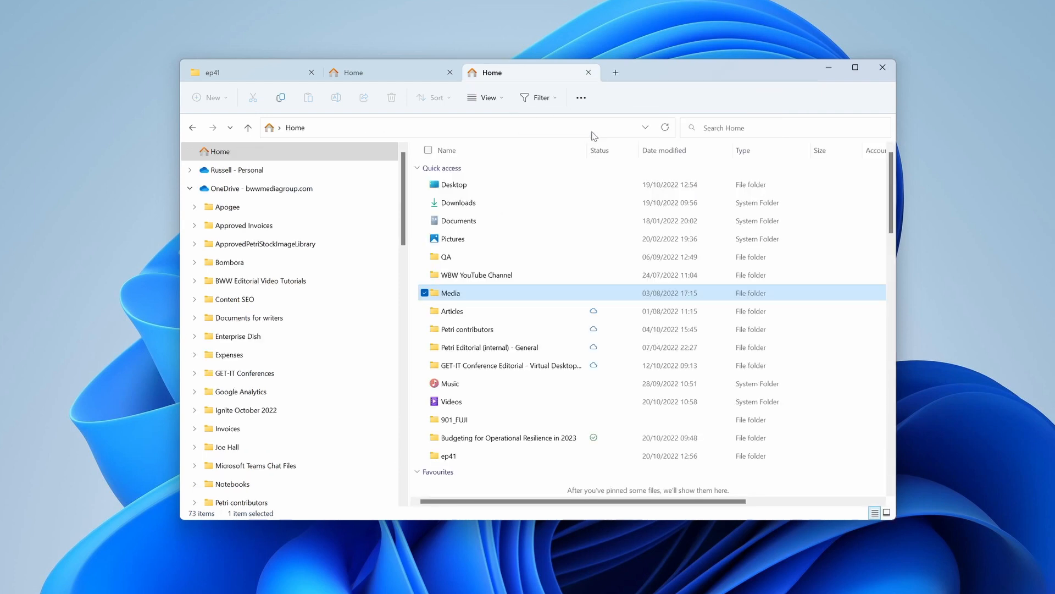
pyautogui.moveTo(495, 108)
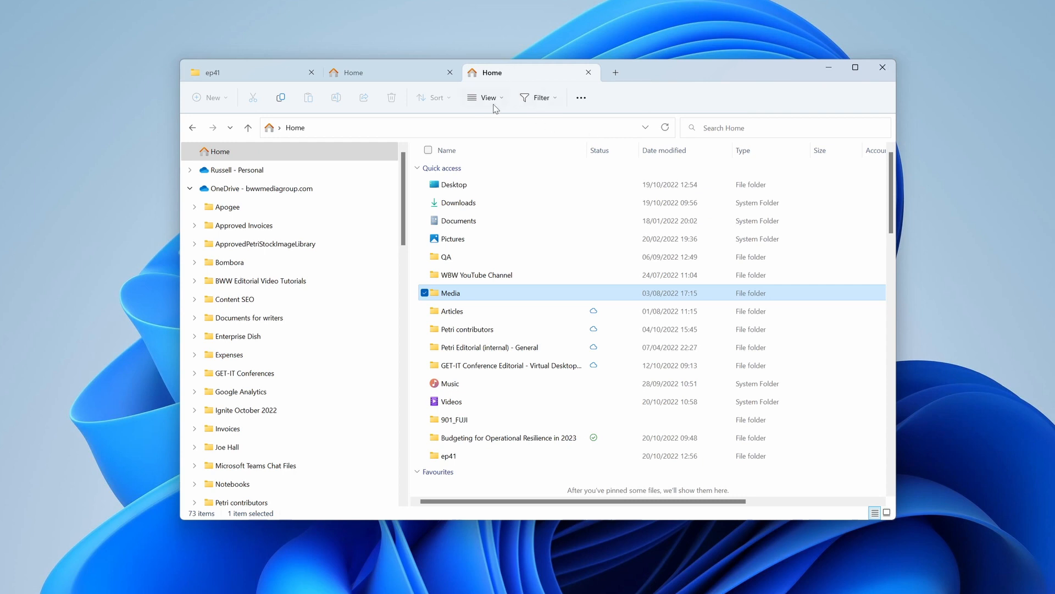
pyautogui.moveTo(478, 132)
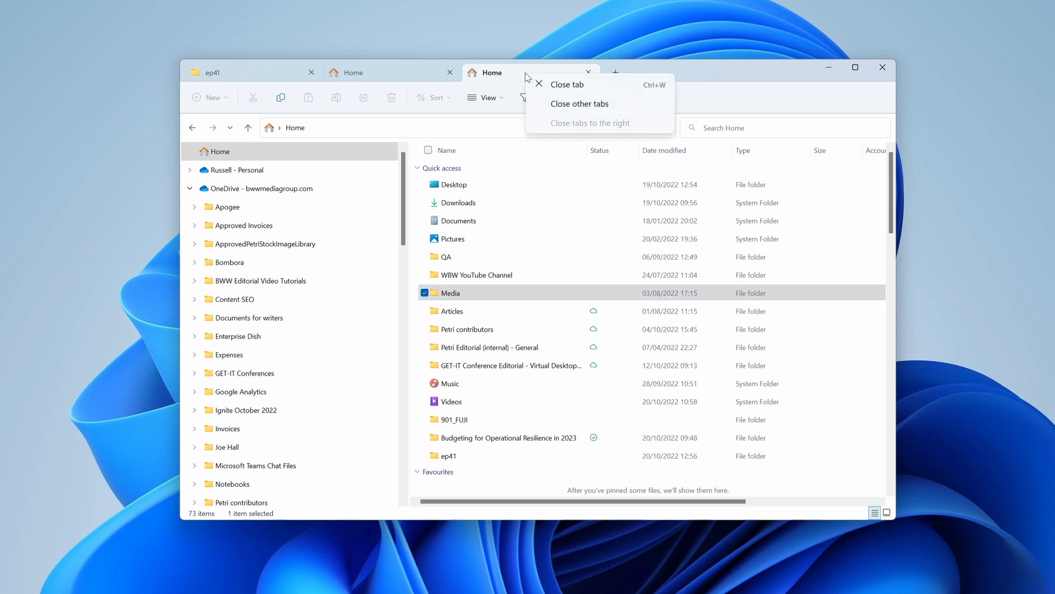
pyautogui.moveTo(512, 102)
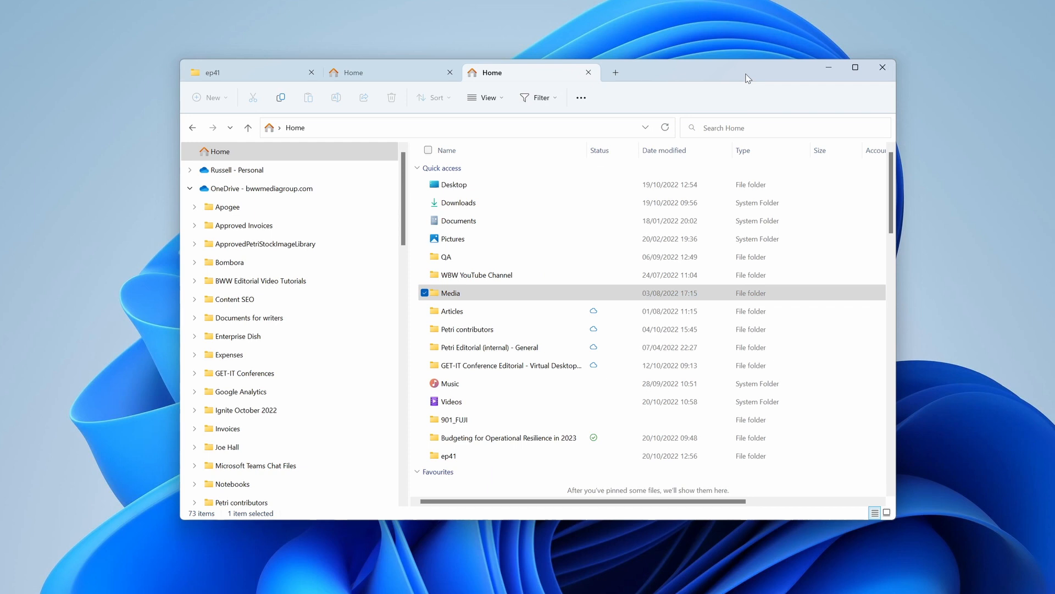
pyautogui.moveTo(752, 160)
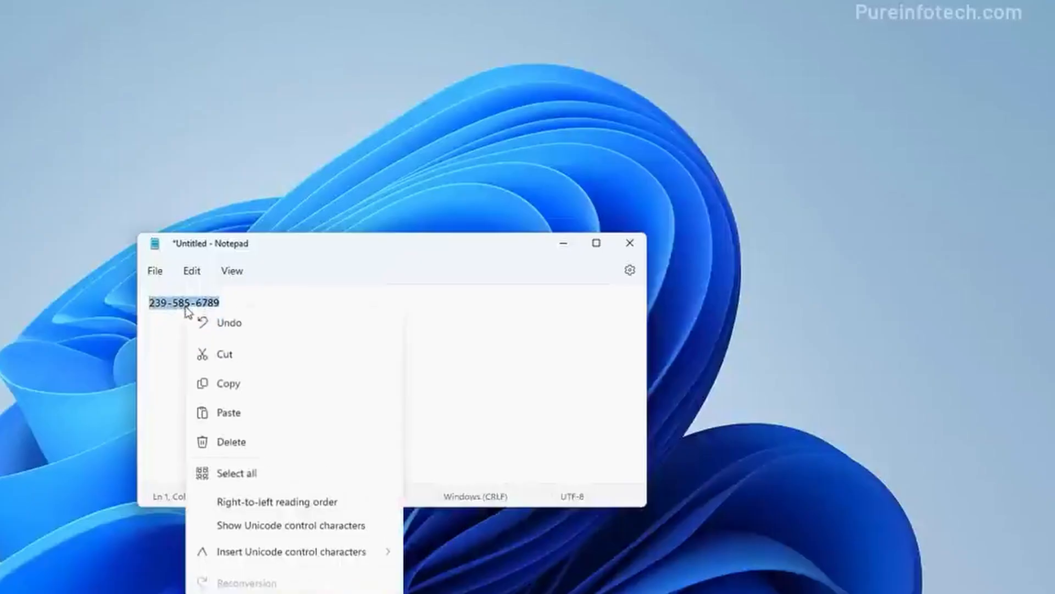
pyautogui.click(228, 384)
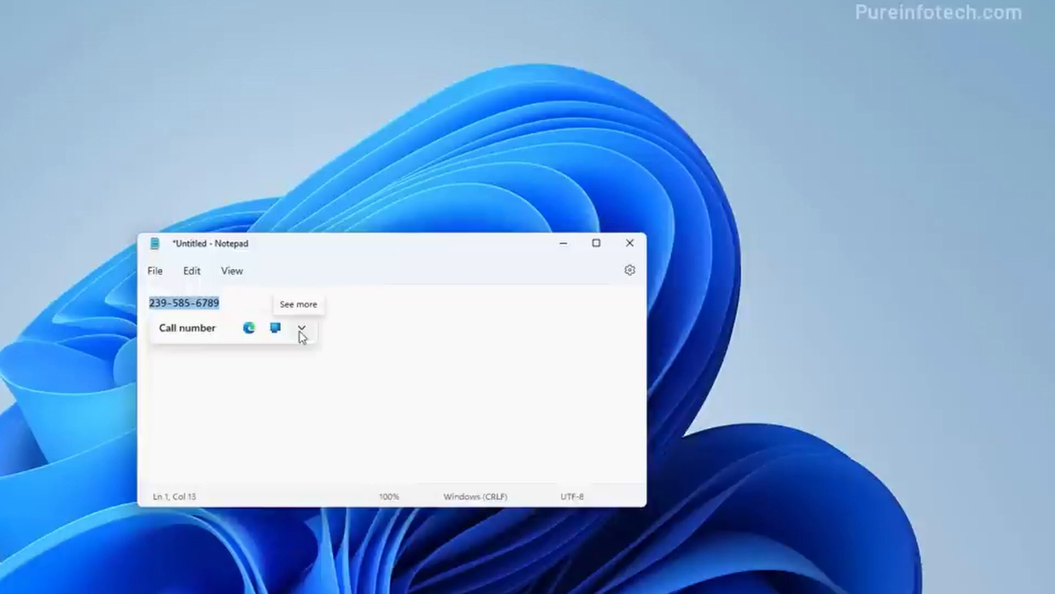
pyautogui.moveTo(301, 329)
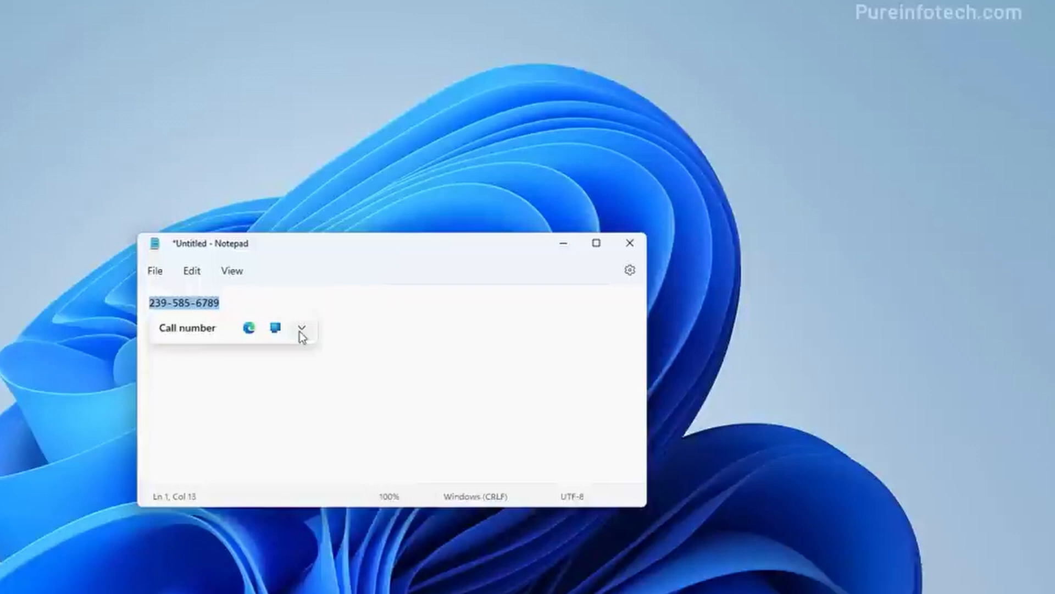
pyautogui.click(302, 330)
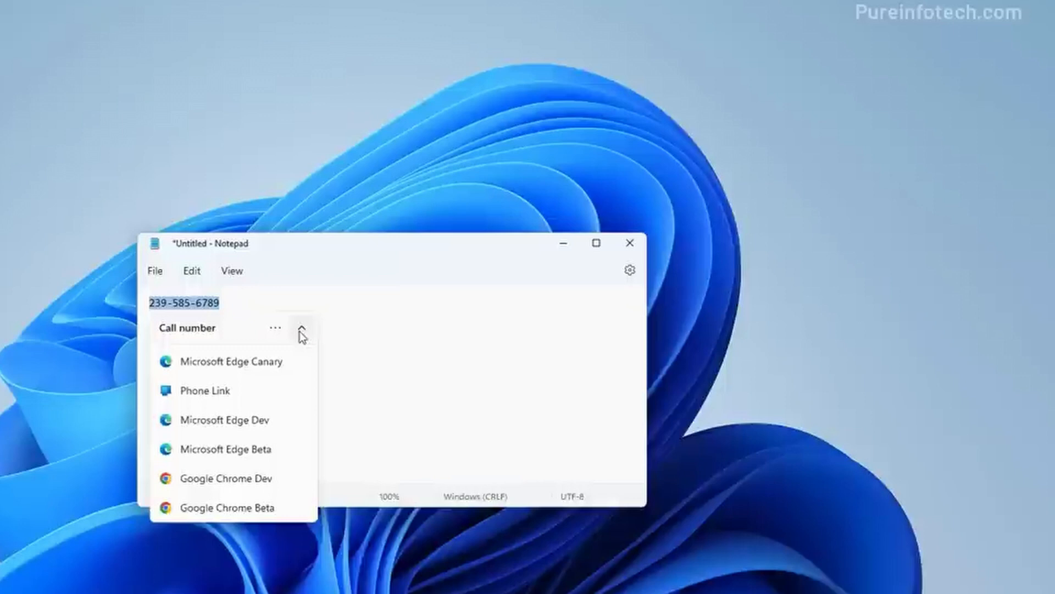
pyautogui.click(629, 242)
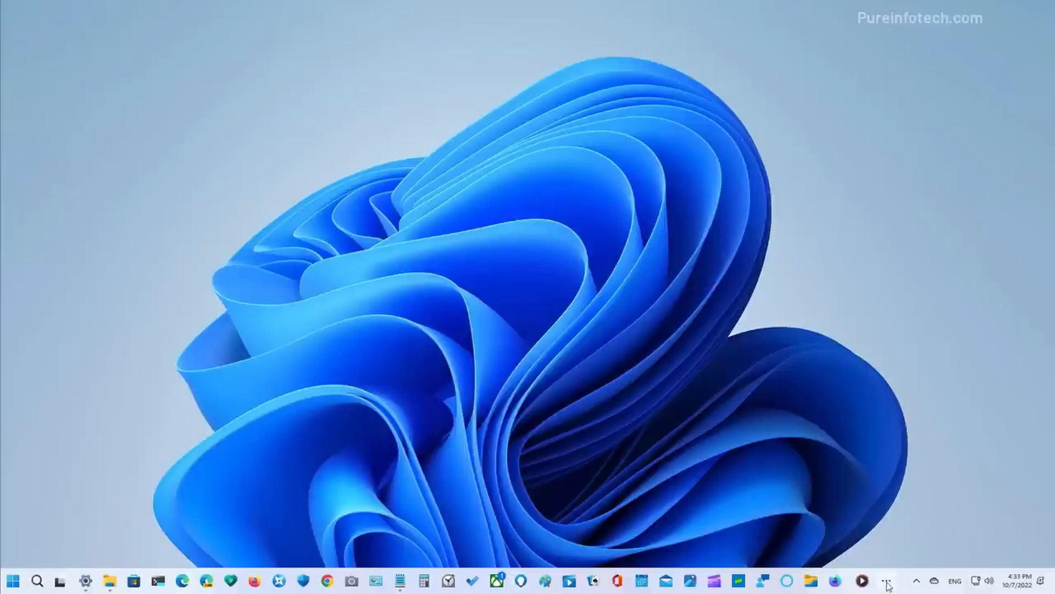
# Show the overflowing pinned apps and unpin Firefox Nightly from the taskbar
pyautogui.click(914, 581)
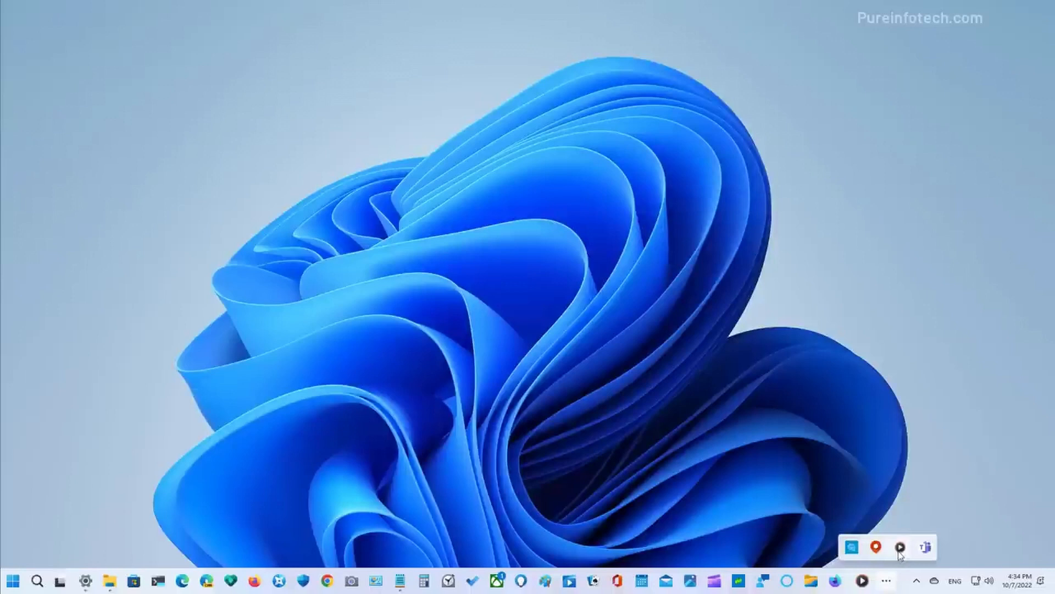
pyautogui.rightClick(900, 547)
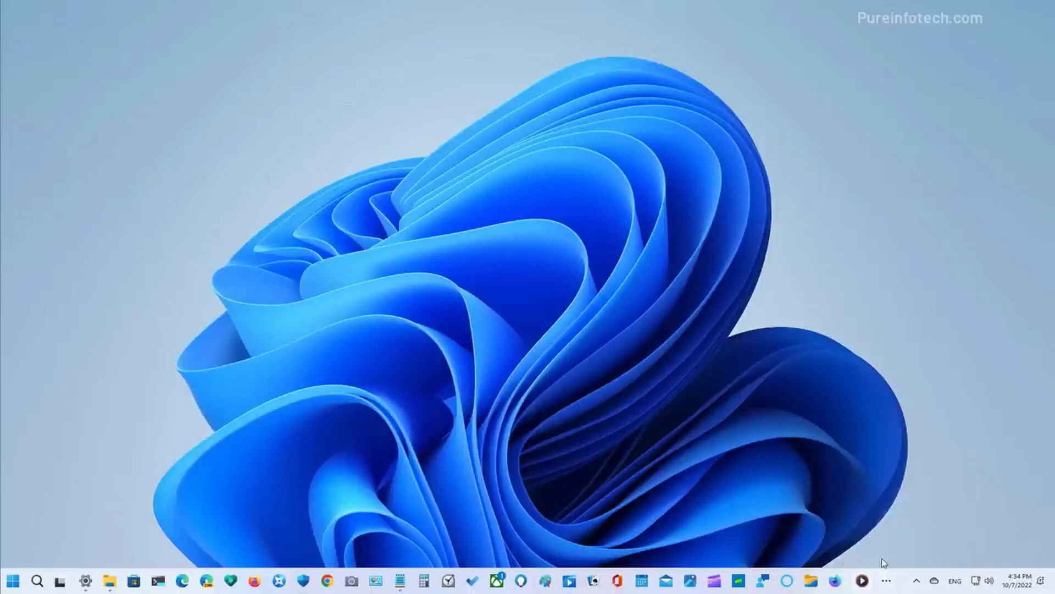
pyautogui.moveTo(801, 438)
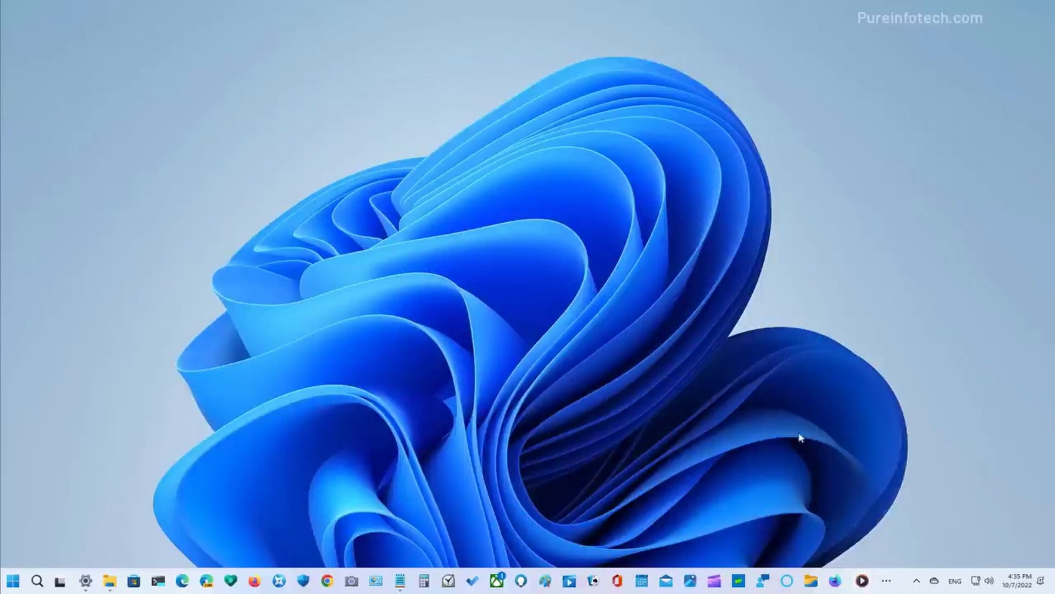
pyautogui.rightClick(833, 581)
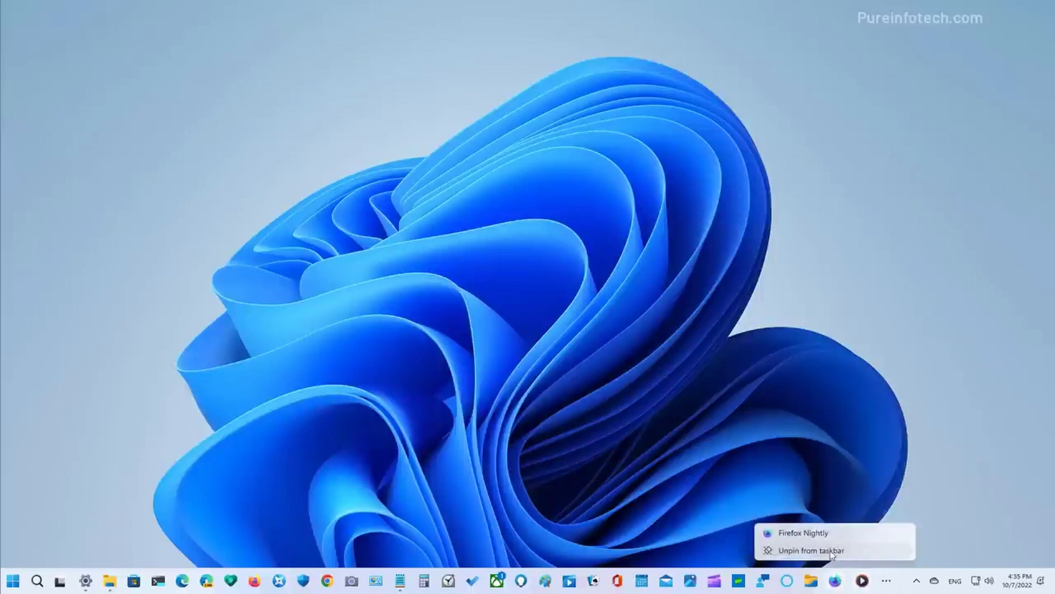
pyautogui.click(810, 550)
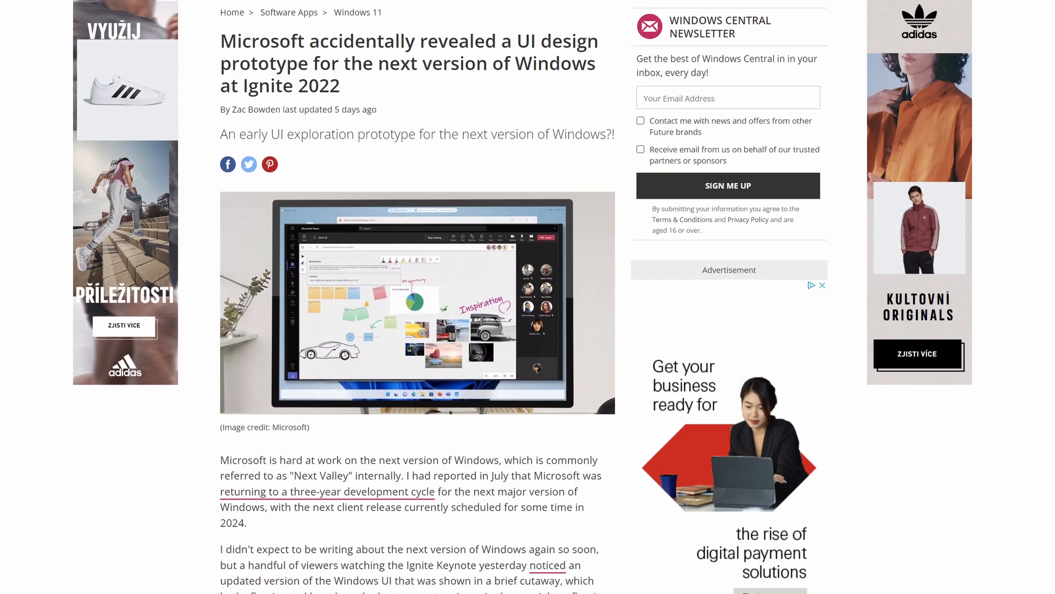
# Scroll down to read the Windows Central next-Windows UI prototype article
pyautogui.scroll(-3)
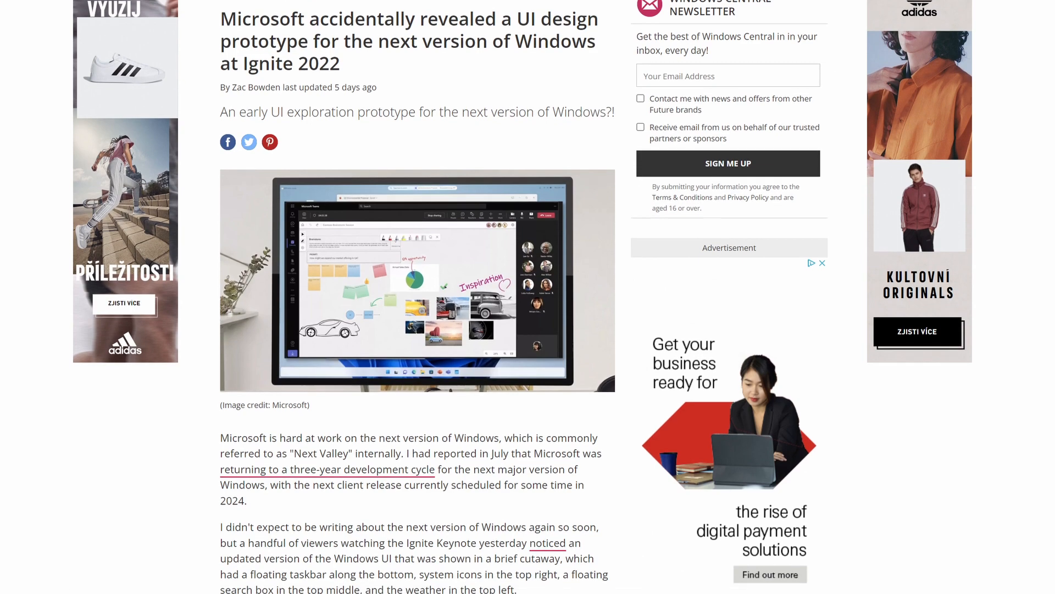
pyautogui.scroll(-3)
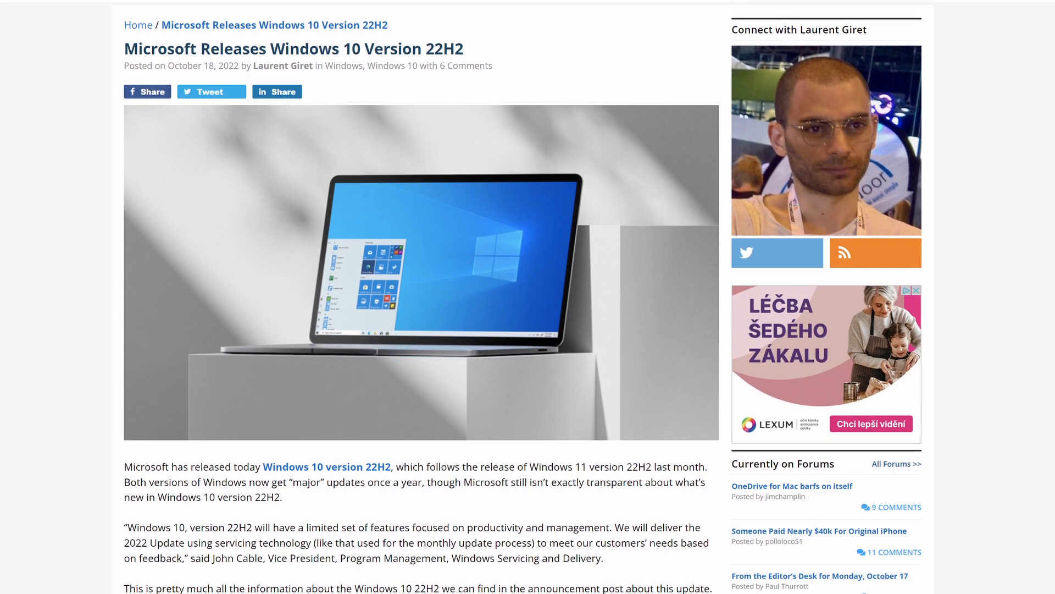
# Read the Thurrott Windows 10 22H2 article and follow its 'separate blog post for IT pros' link
pyautogui.scroll(-3)
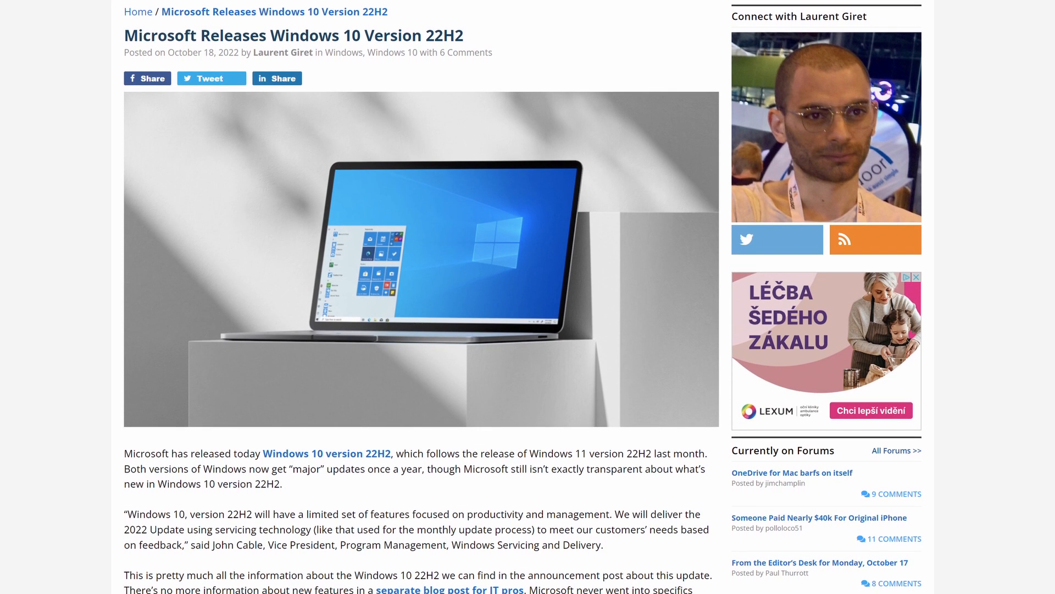
pyautogui.scroll(-3)
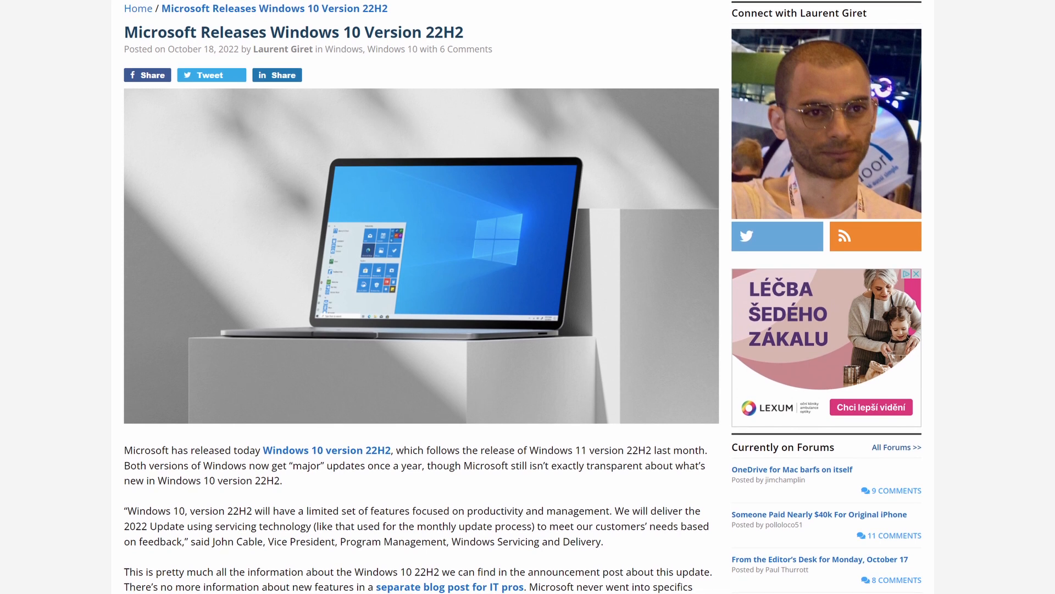
pyautogui.scroll(-3)
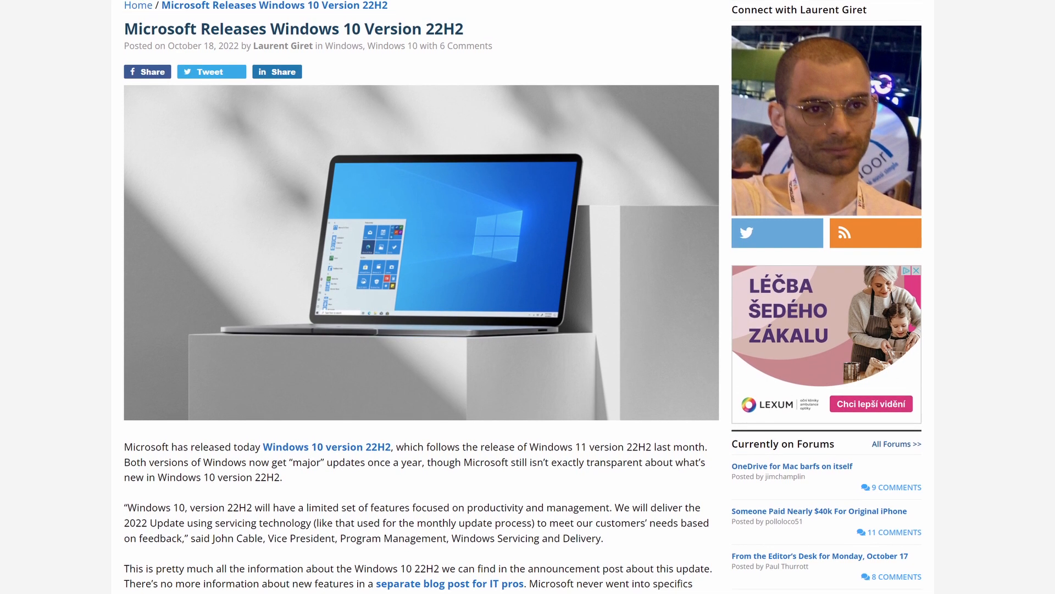
pyautogui.scroll(-3)
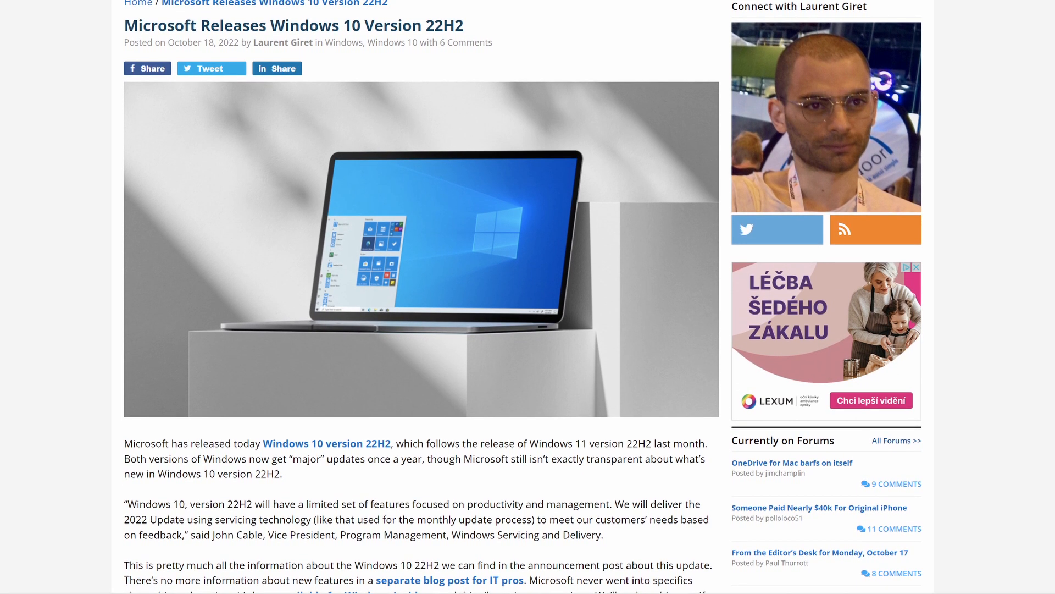
pyautogui.scroll(-3)
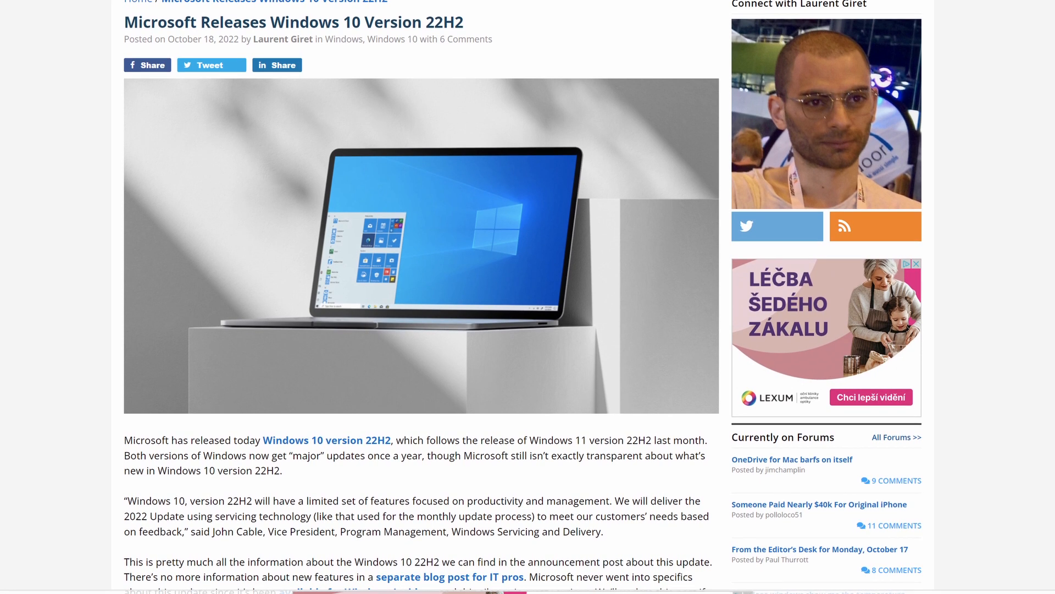
pyautogui.scroll(3)
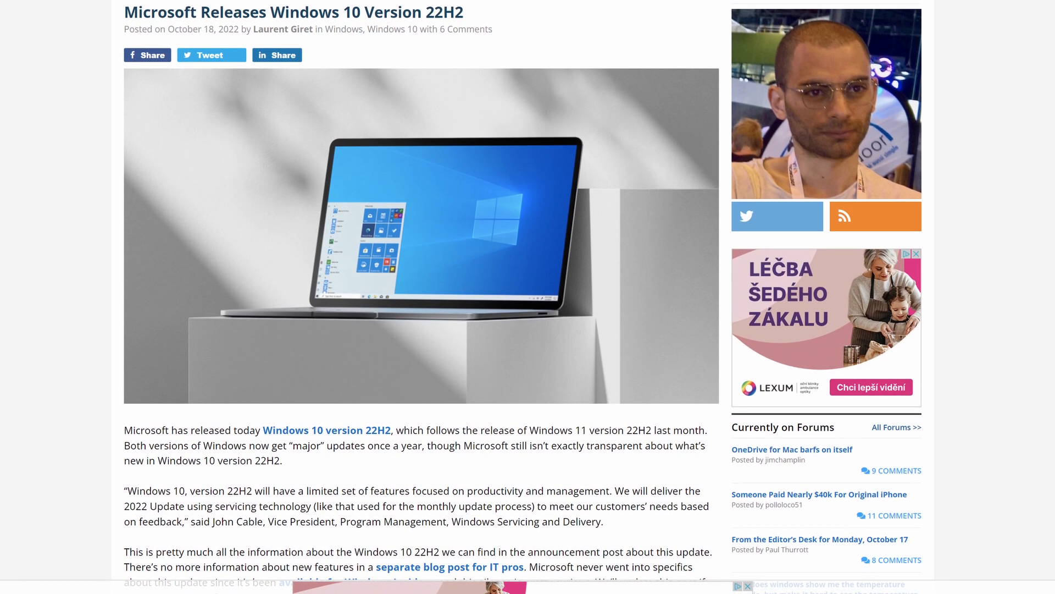
pyautogui.scroll(-3)
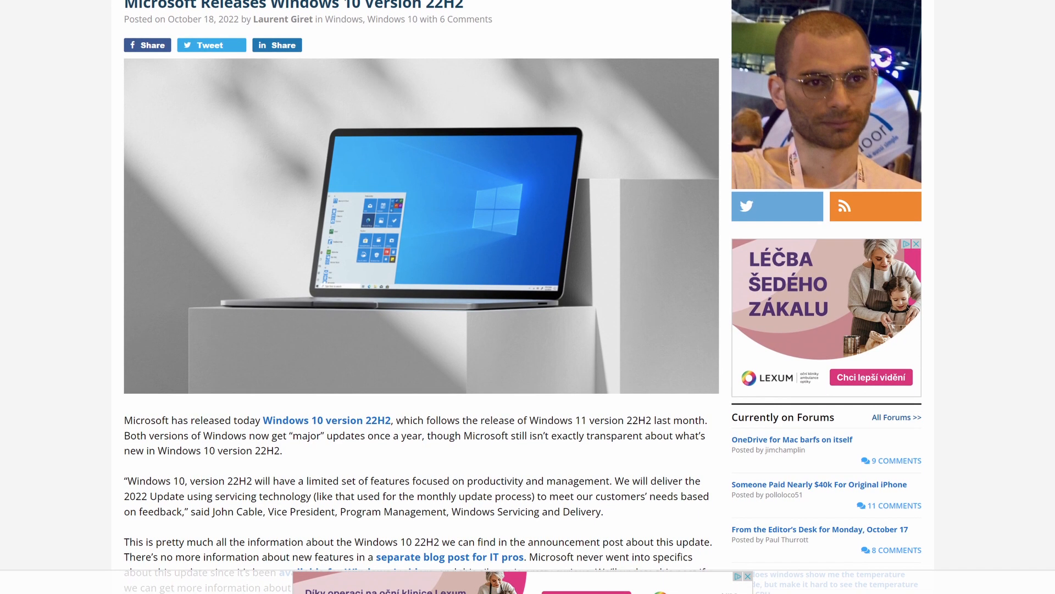
pyautogui.click(449, 557)
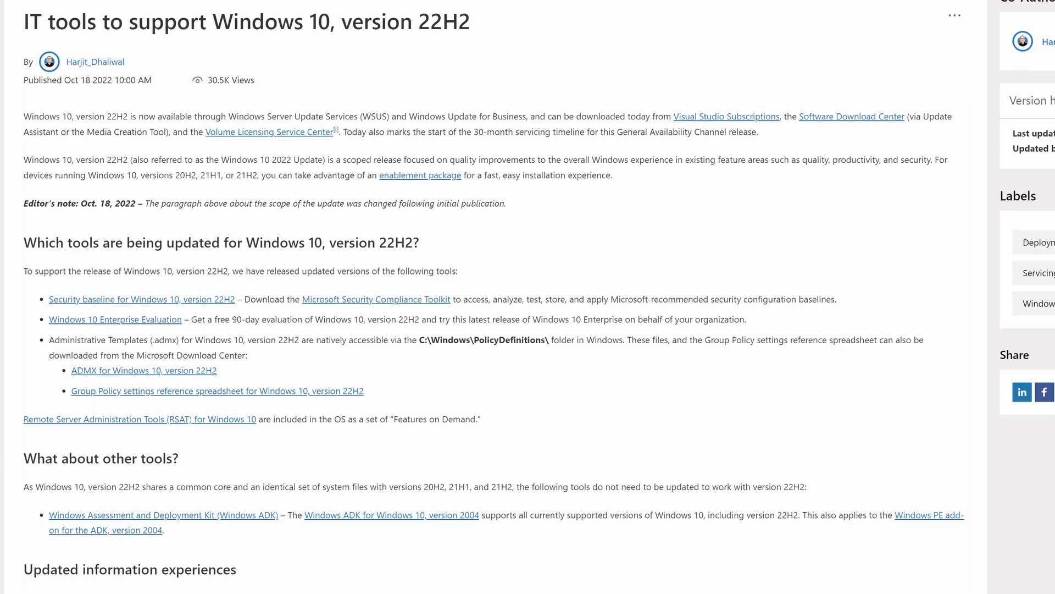
# Scroll to the 'Which tools are being updated' and 'What about other tools?' sections
pyautogui.scroll(-3)
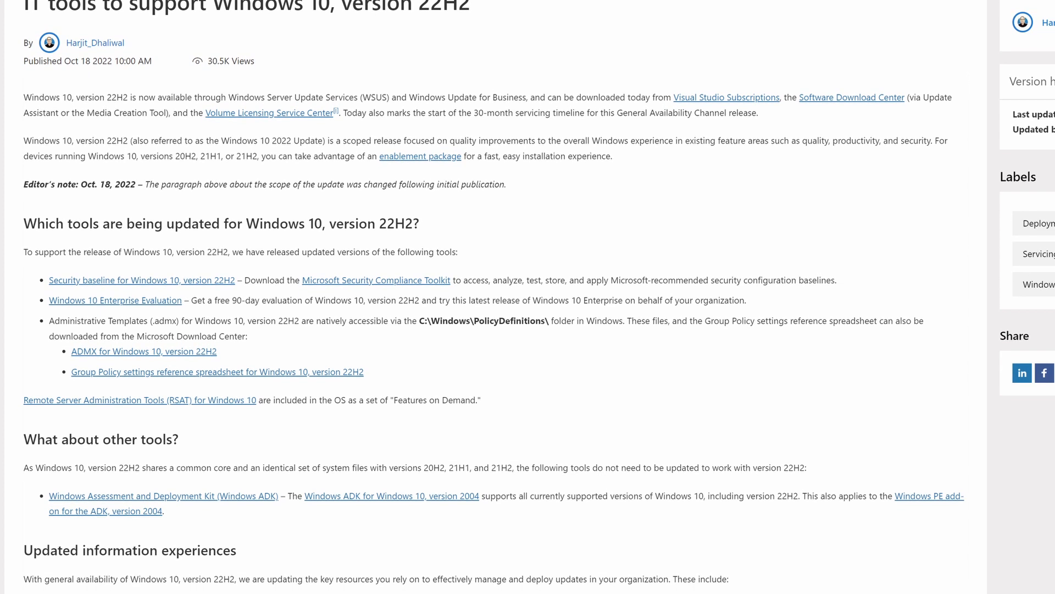
pyautogui.scroll(-3)
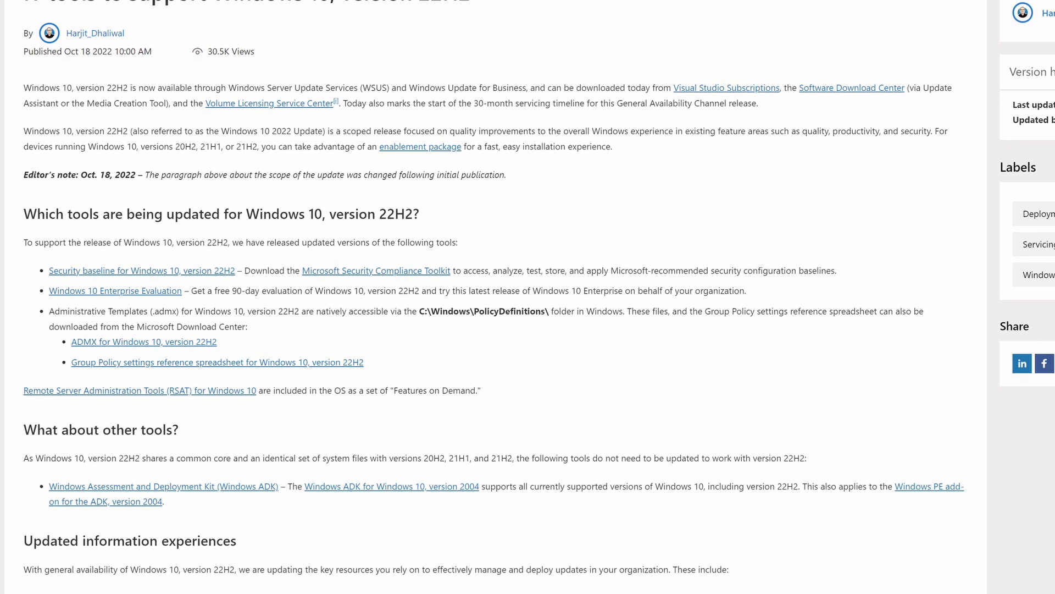
pyautogui.scroll(-3)
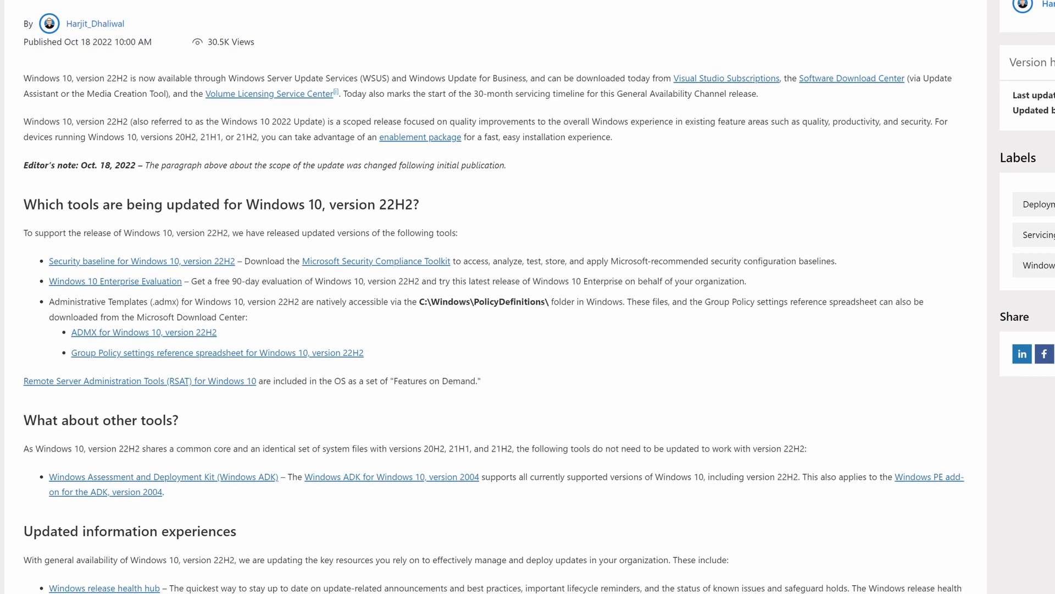